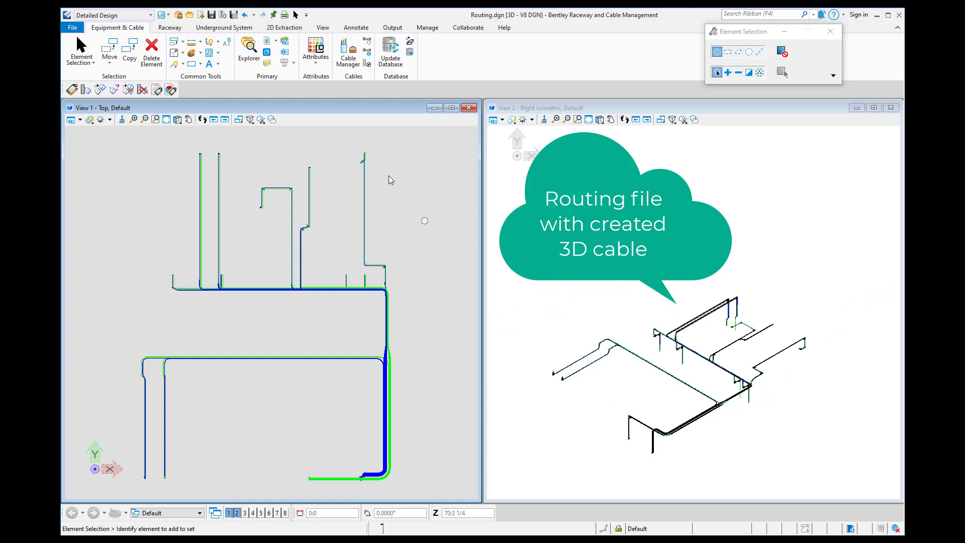
Turn on display of the Raceway.dgn and Equipment.dgn references so they appear around the routed cables
left_click(267, 42)
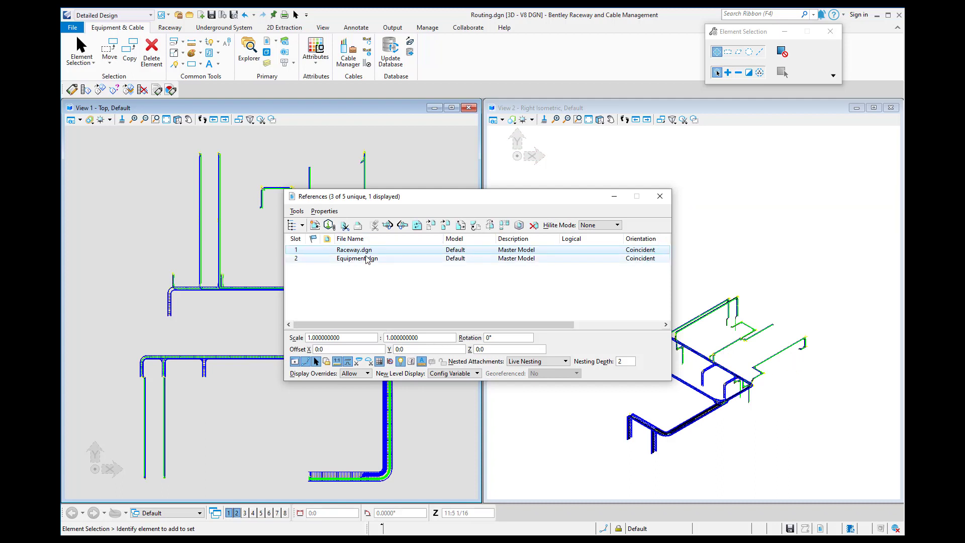
left_click(294, 361)
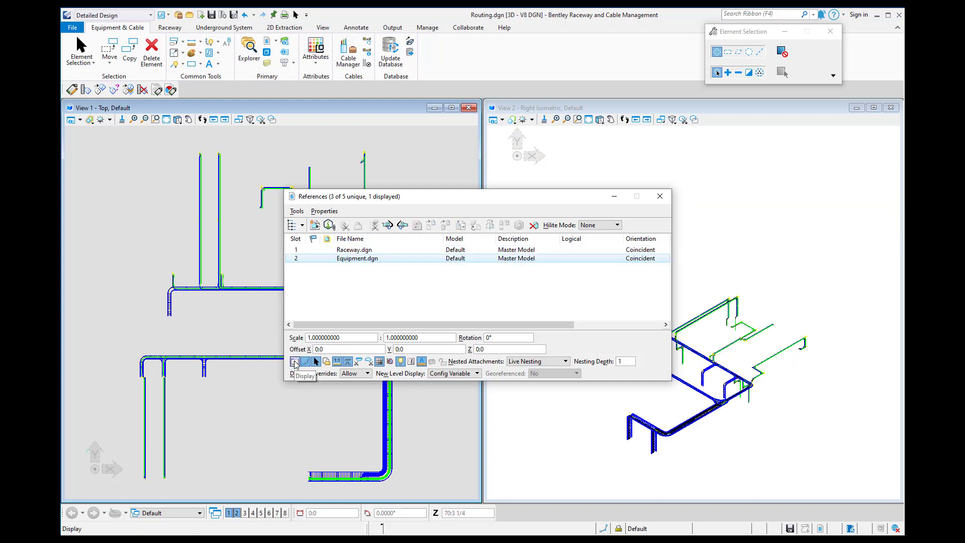
left_click(295, 362)
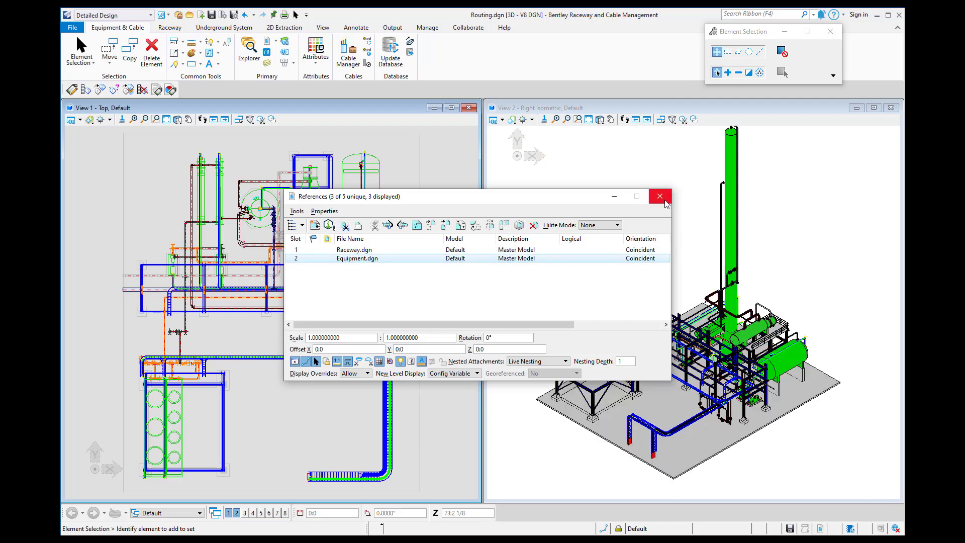
left_click(660, 196)
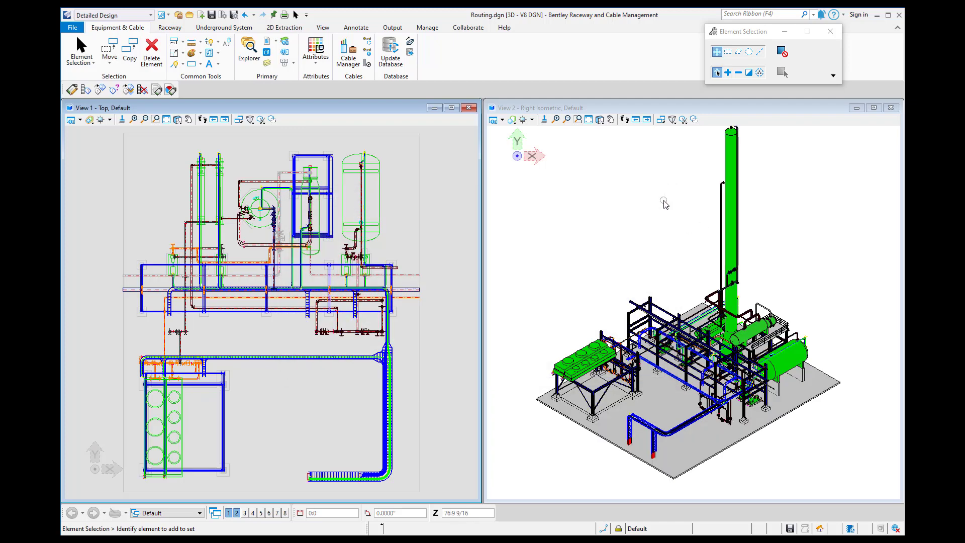
Publish the routing model as a single Routing_comp i.dgn package including linked design files
left_click(72, 27)
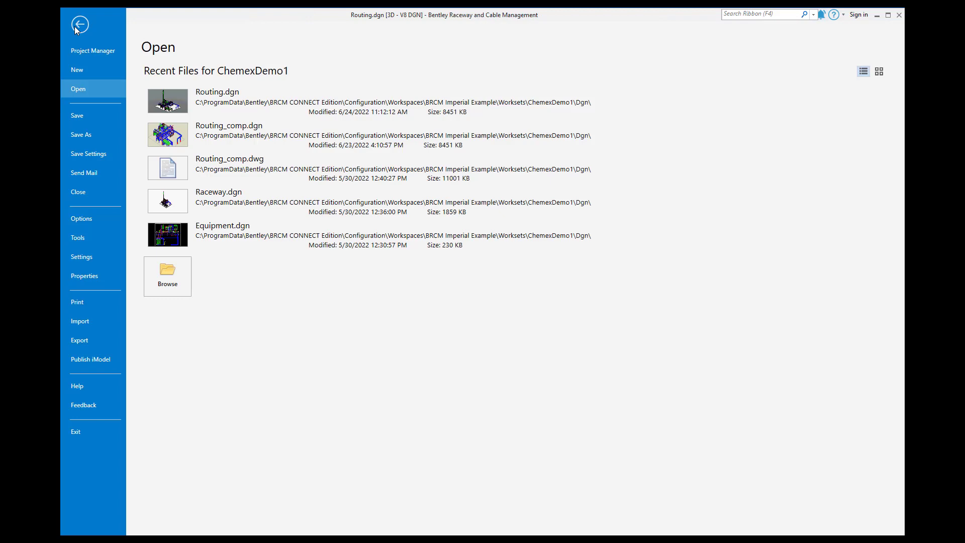
mouse_move(91, 359)
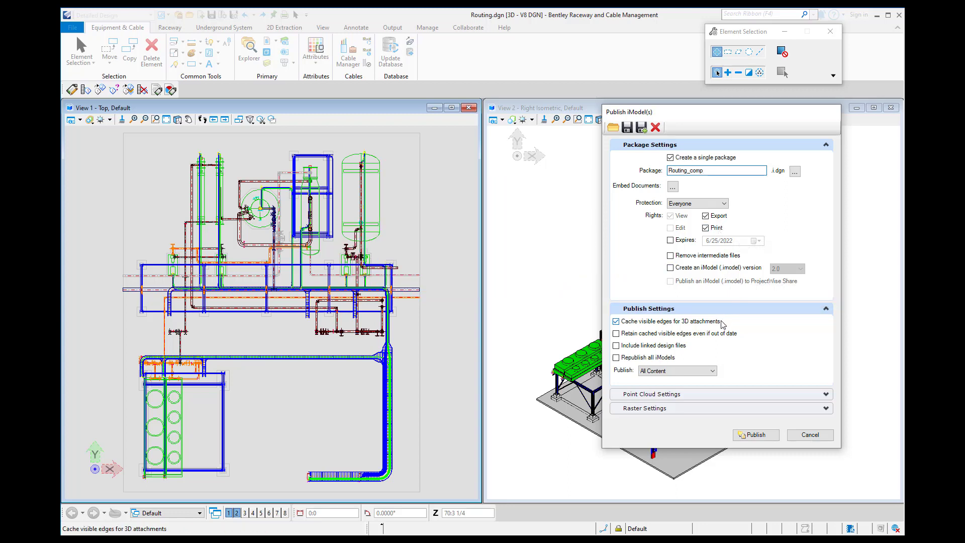
mouse_move(616, 345)
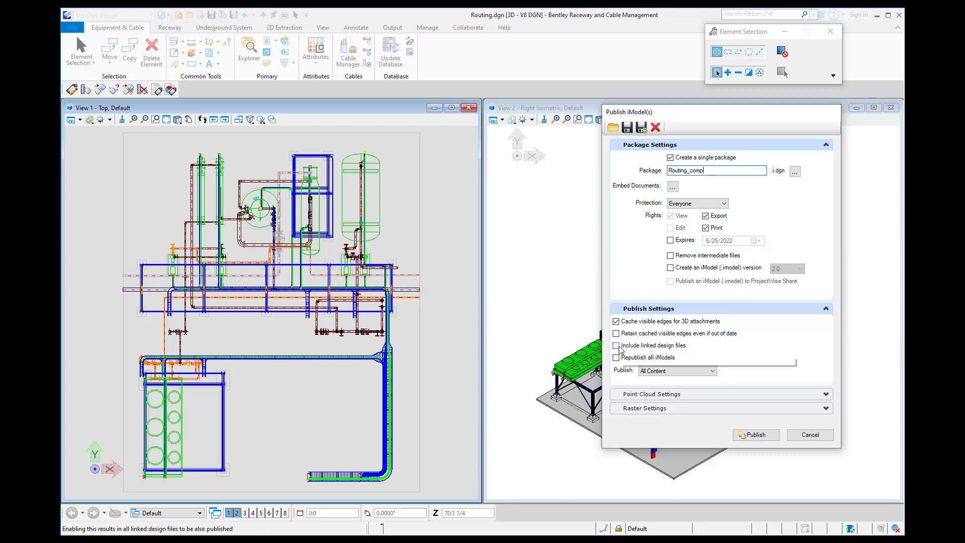
left_click(616, 345)
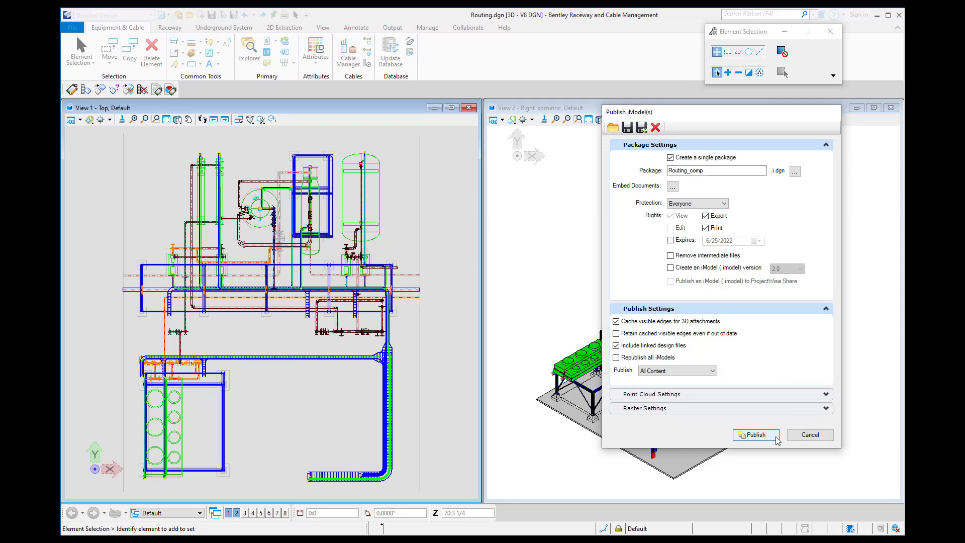
left_click(754, 434)
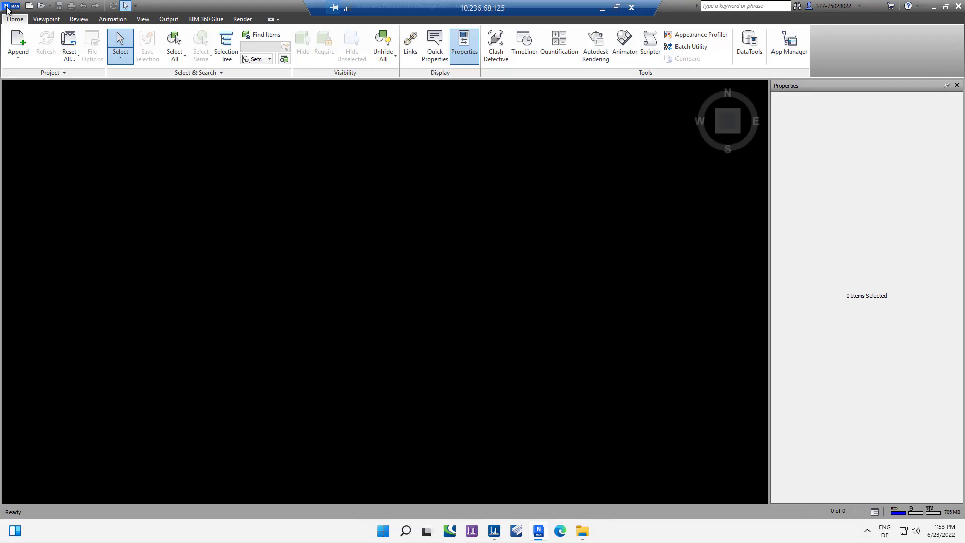
Enable Use Beta File Reader for DGN under File Readers in Navisworks Options and confirm
left_click(11, 6)
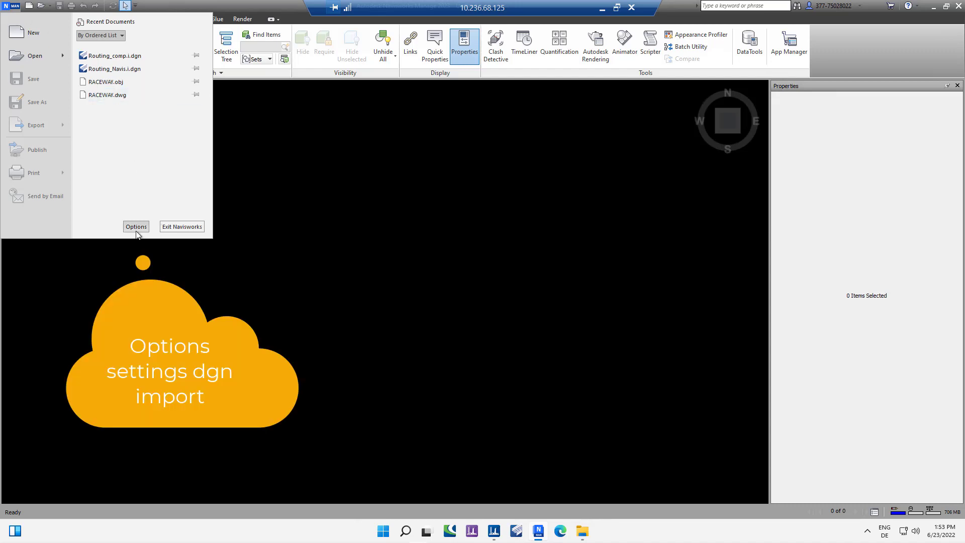
left_click(136, 226)
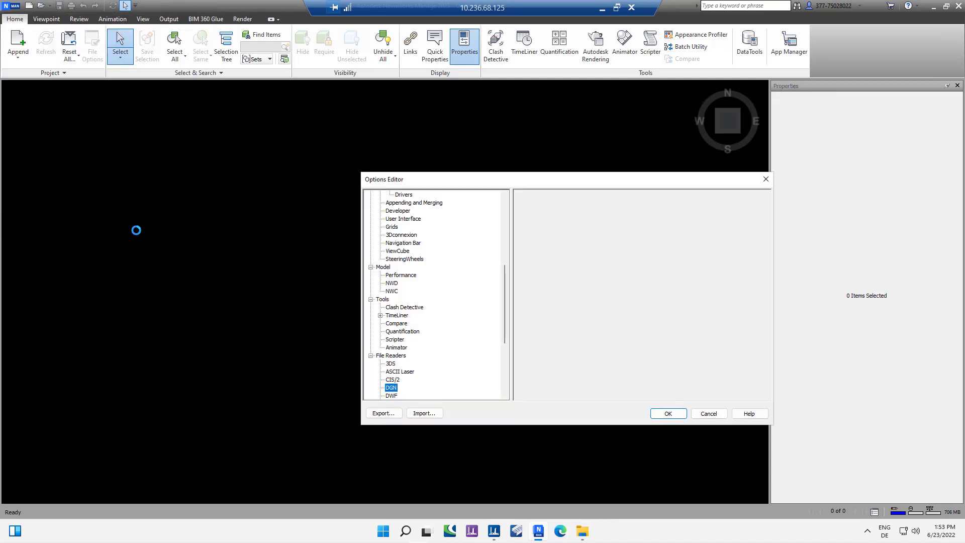
left_click(391, 387)
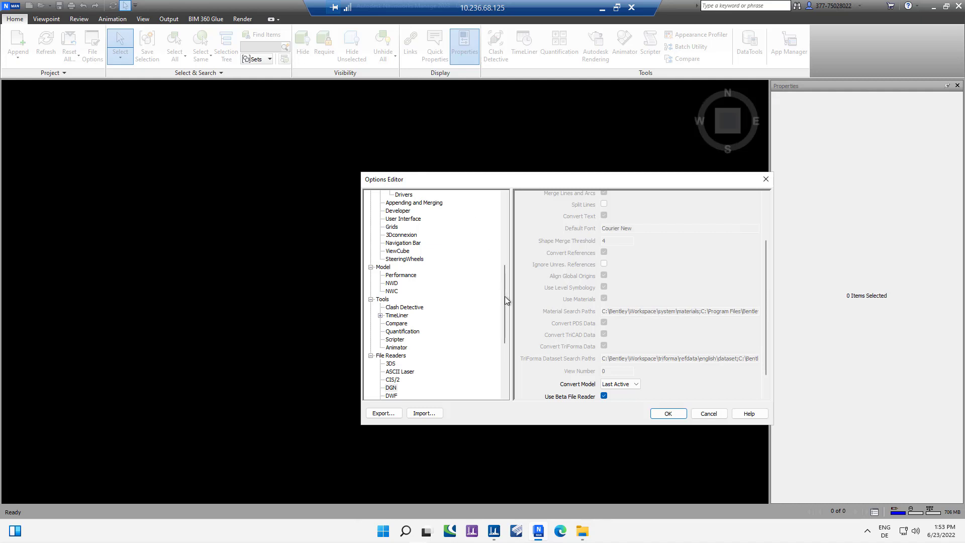
scroll("up", 3)
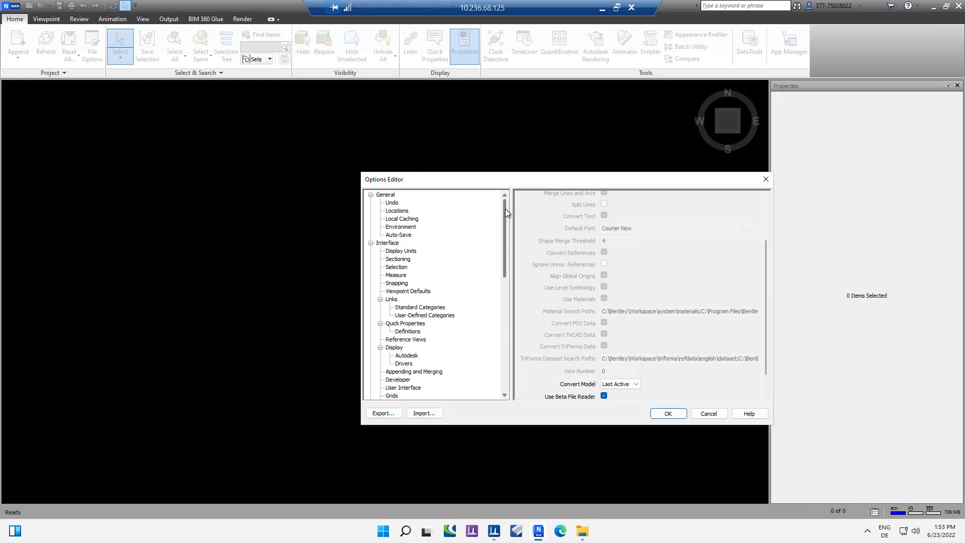
scroll("down", 3)
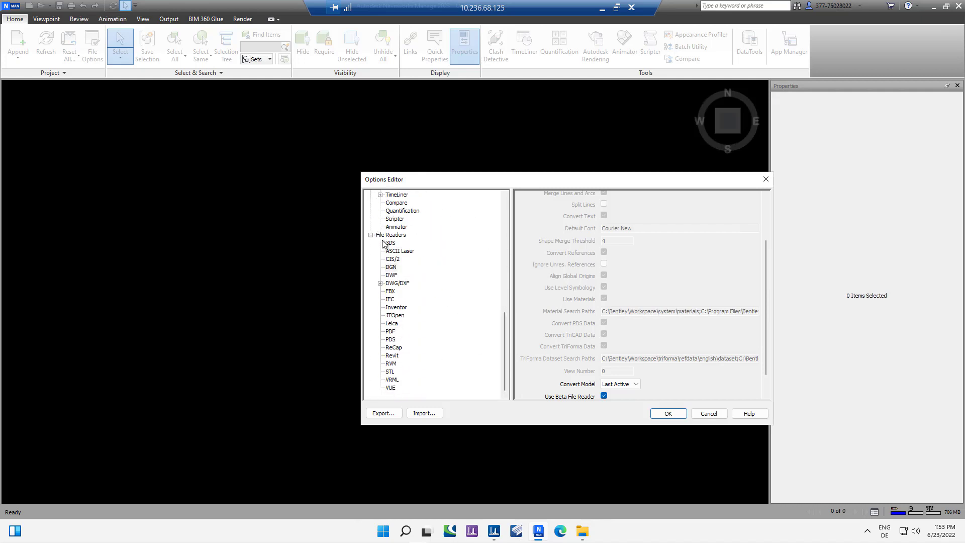
left_click(391, 235)
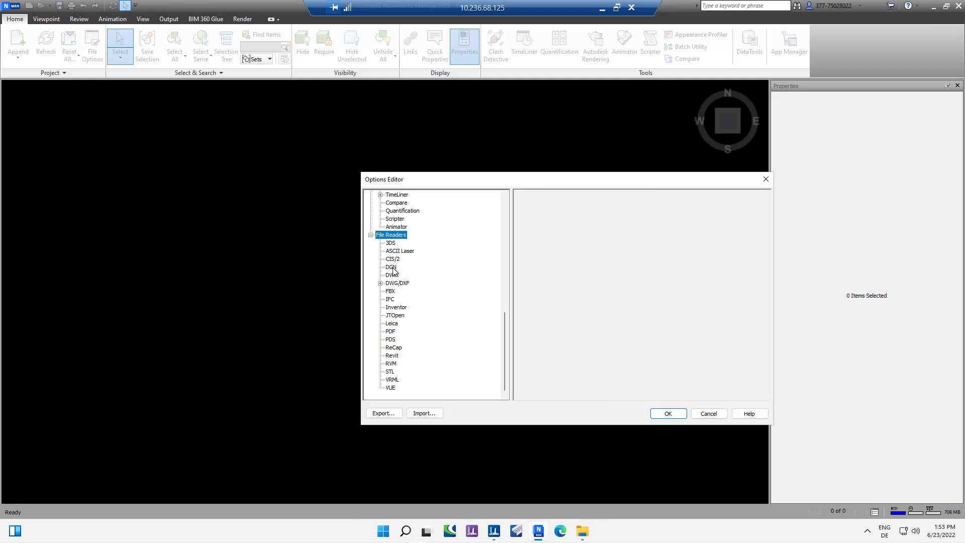
left_click(391, 267)
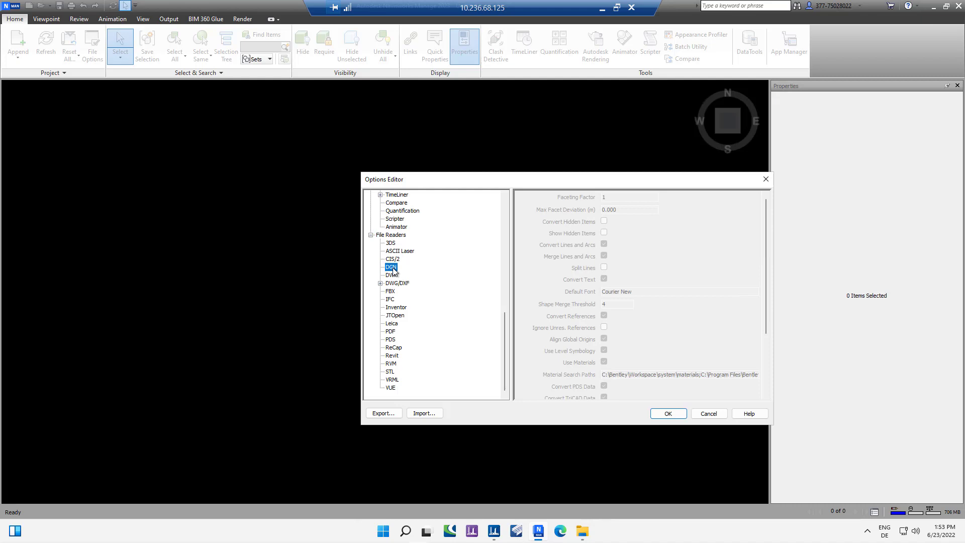
scroll("down", 3)
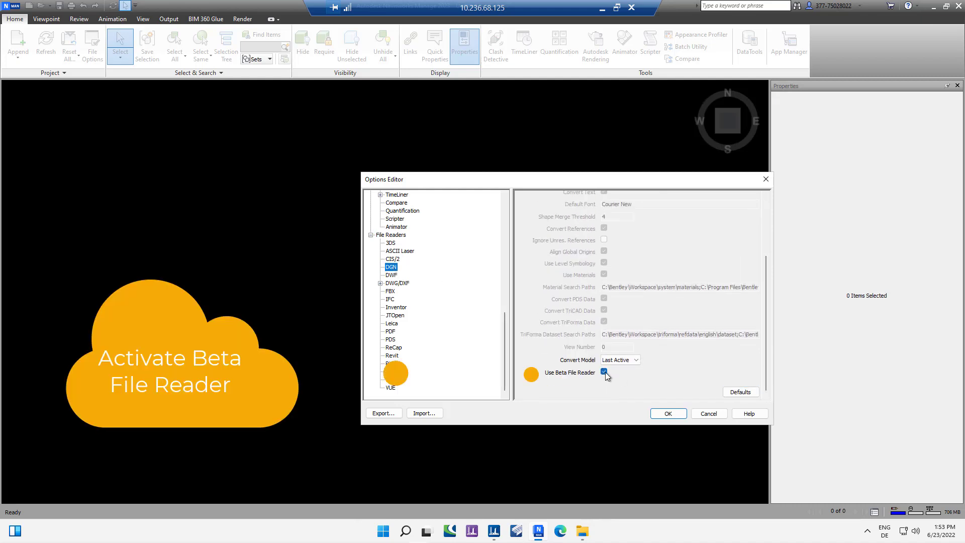
left_click(604, 373)
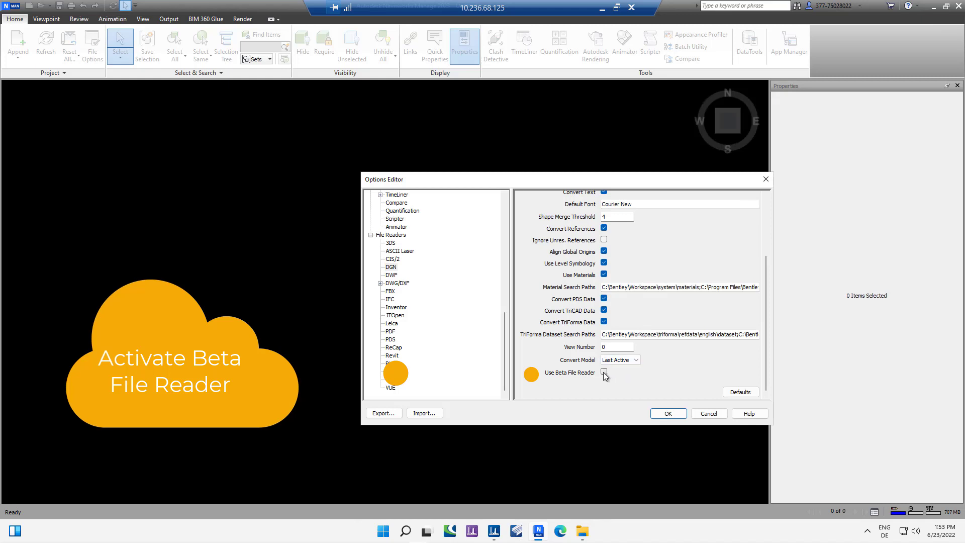
left_click(603, 372)
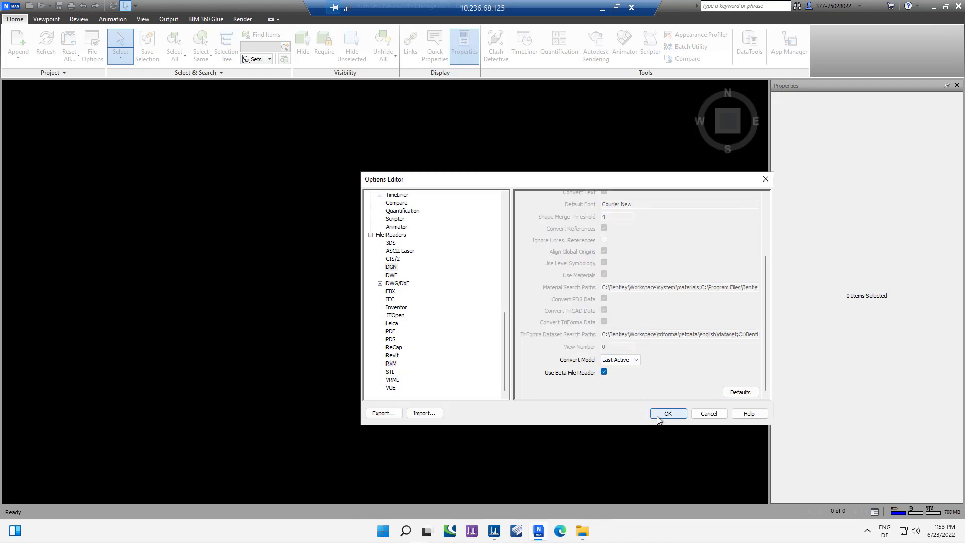
left_click(668, 413)
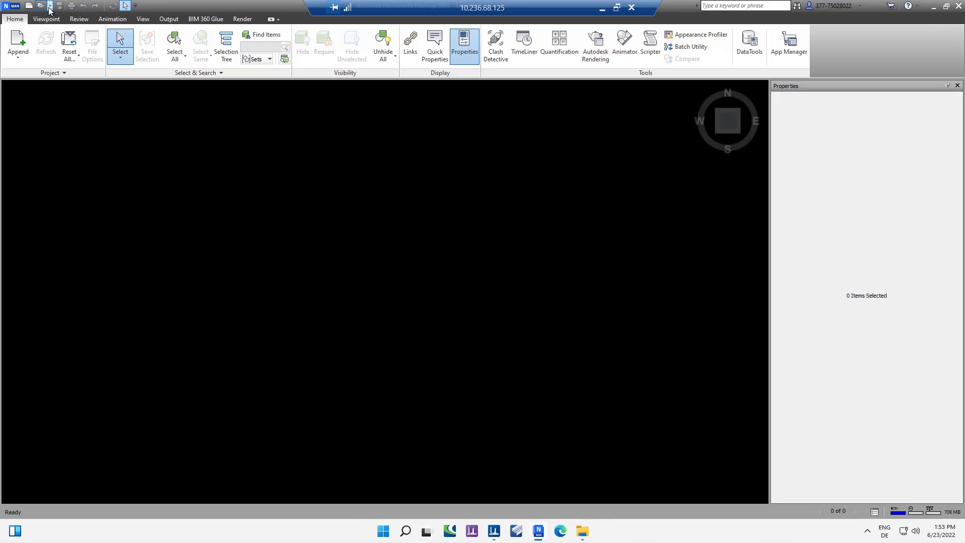
Open Routing_comp.i.dgn from the Files folder so the equipment and cable trays show in 3D
left_click(48, 6)
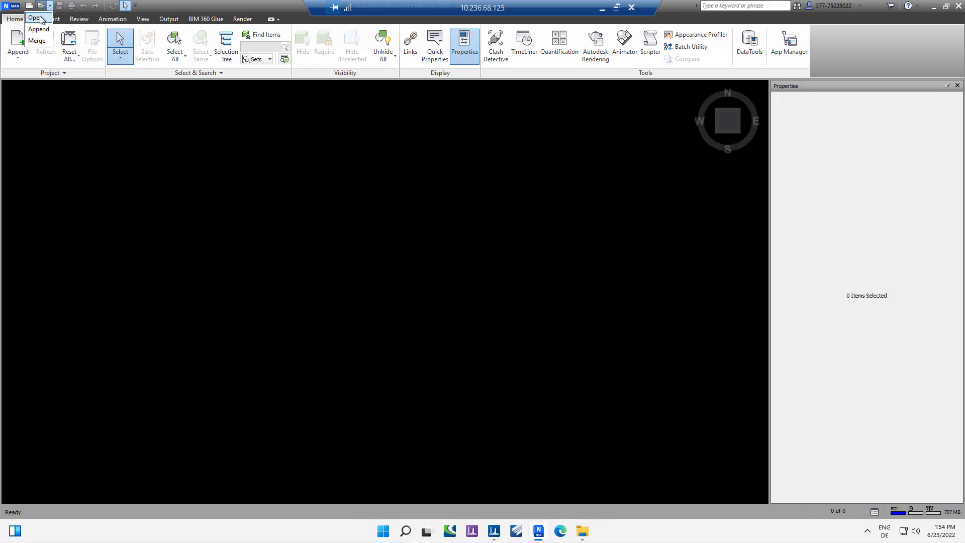
left_click(34, 17)
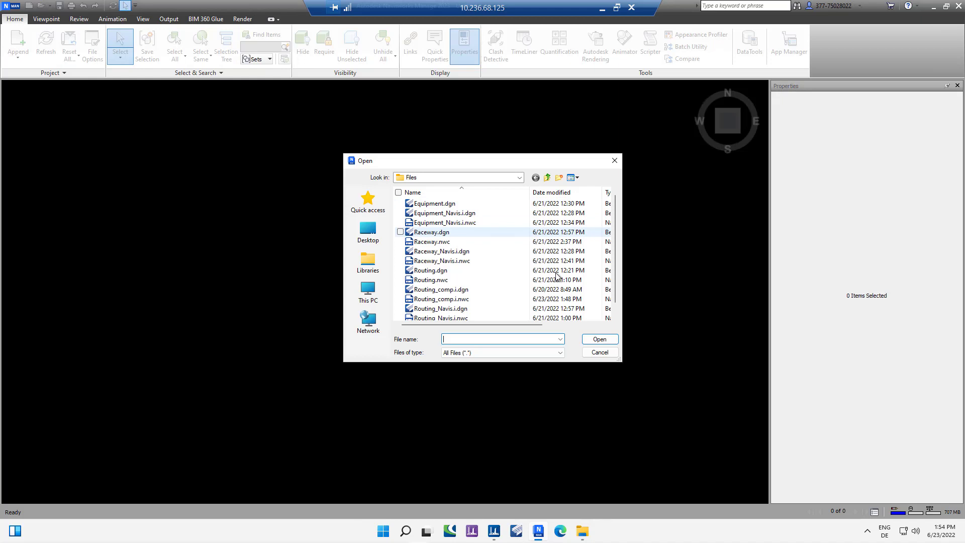
left_click(440, 289)
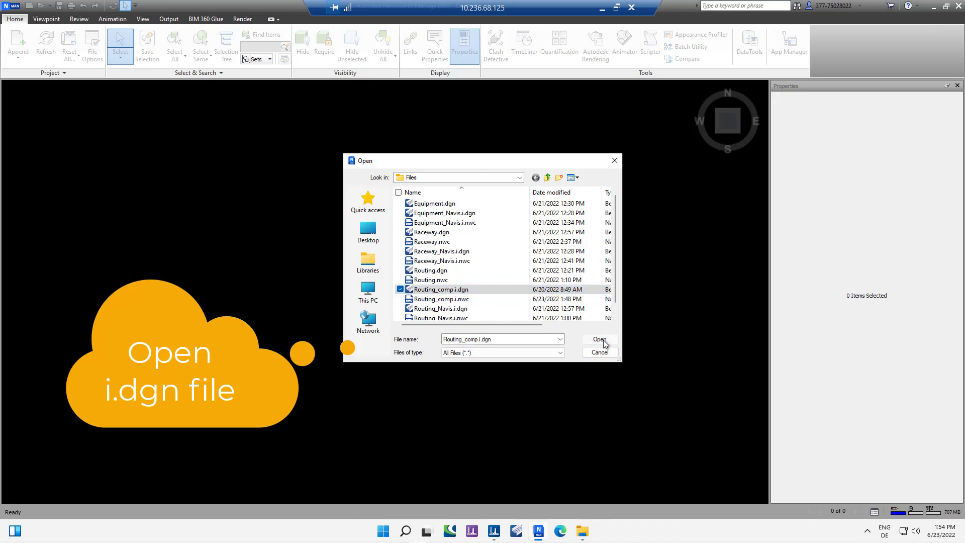
left_click(598, 339)
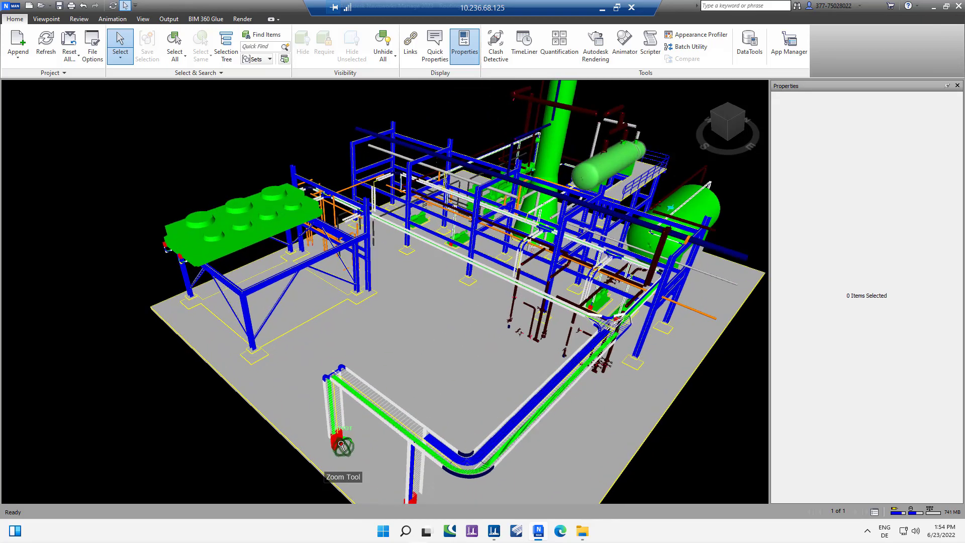
Select the red equipment panel to list its Item properties and bring up the Selection Tree
left_click(339, 443)
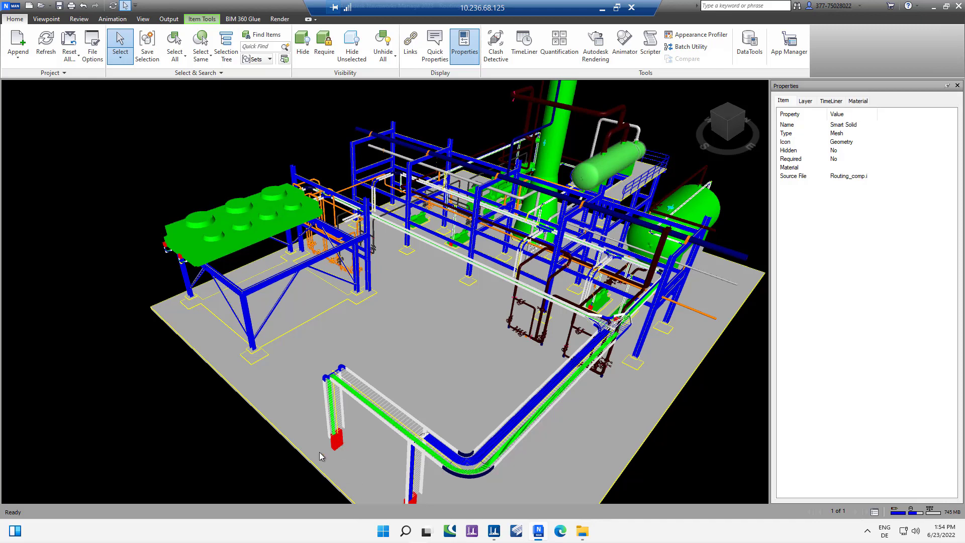
mouse_move(42, 153)
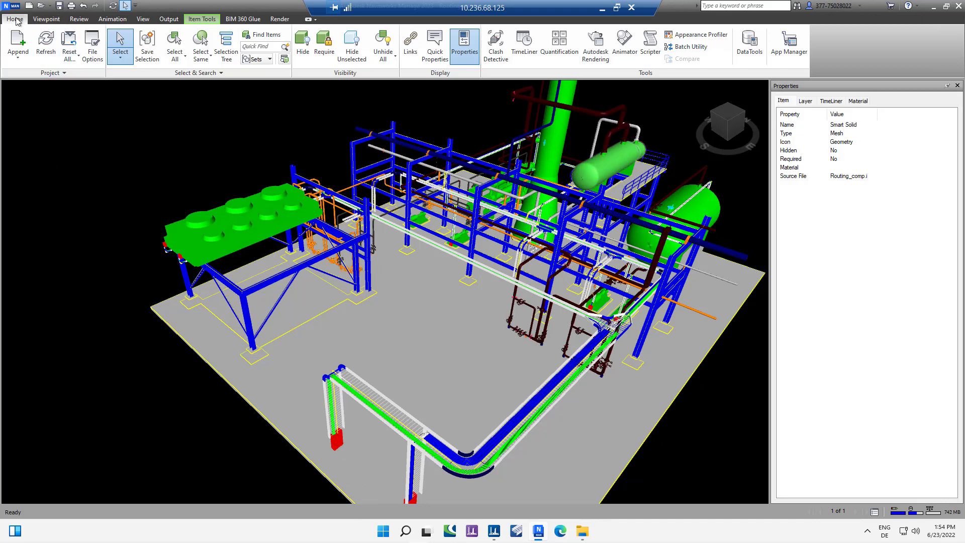
left_click(226, 45)
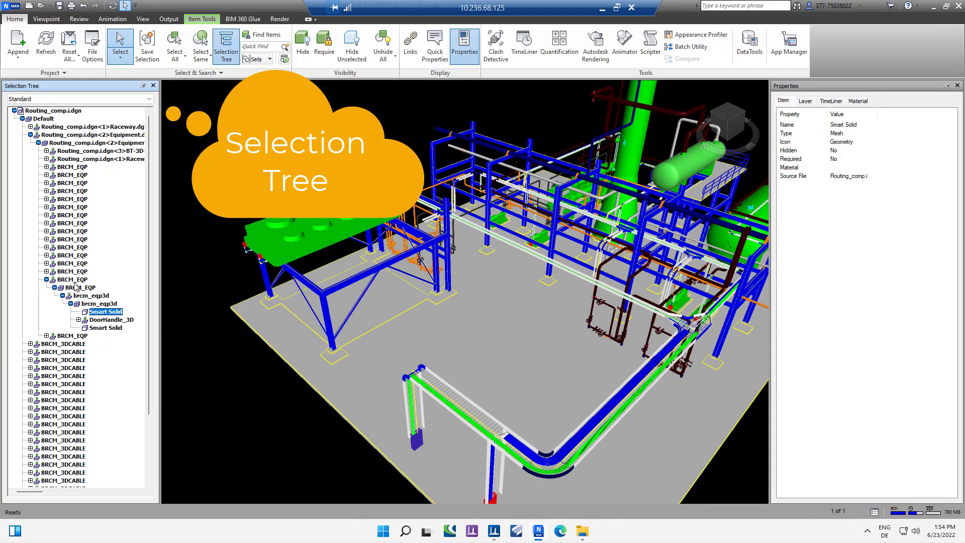
Select the BRCM_EQP parents of the picked panels and view the LV1 panel's Instance properties
left_click(72, 279)
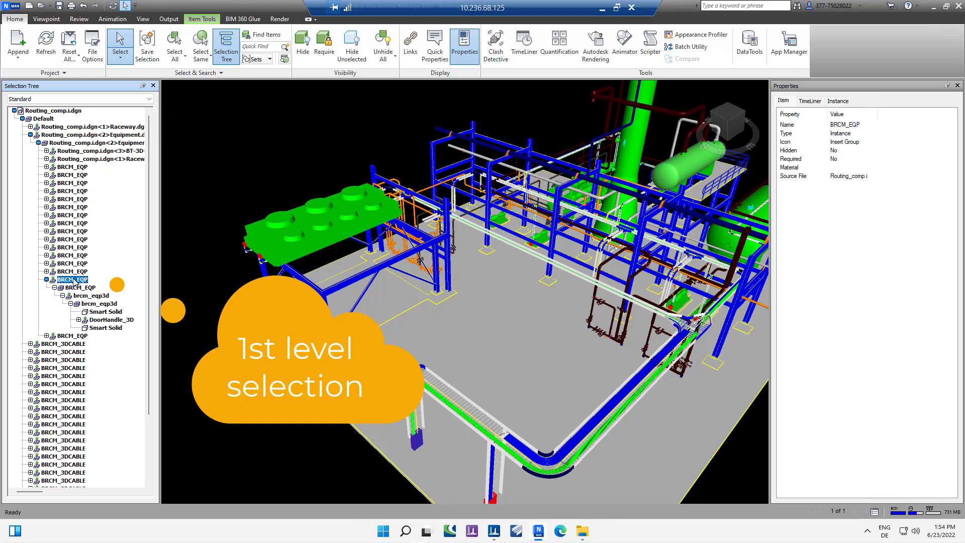
mouse_move(448, 468)
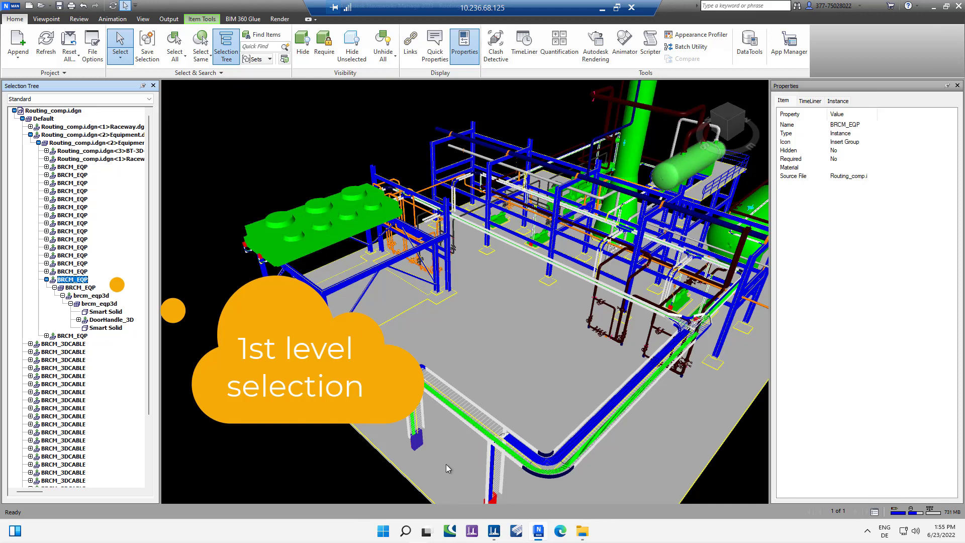
left_click(114, 326)
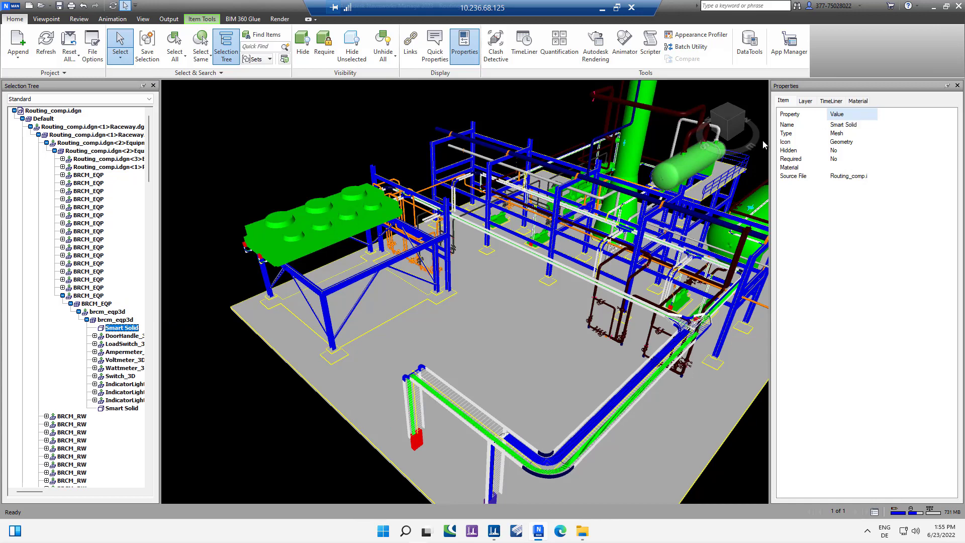
left_click(89, 294)
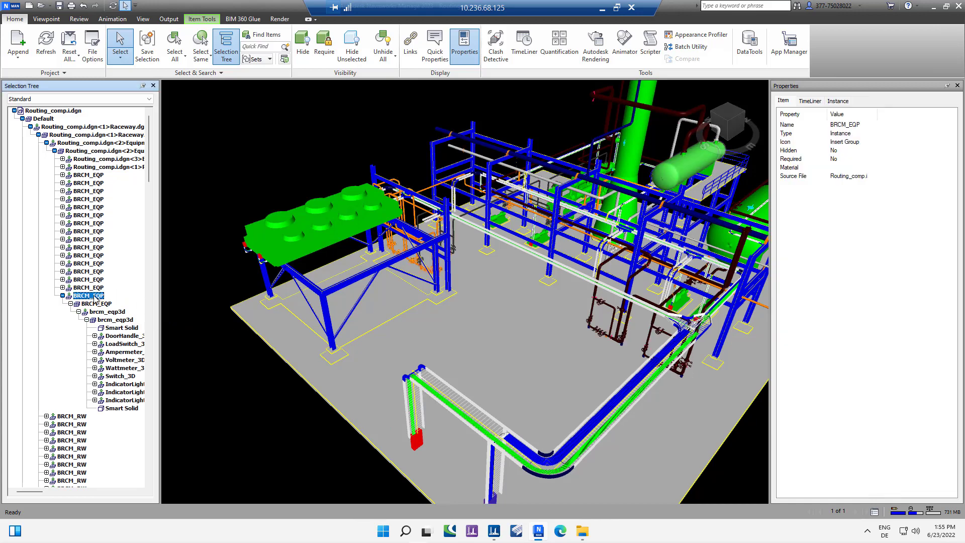
mouse_move(257, 301)
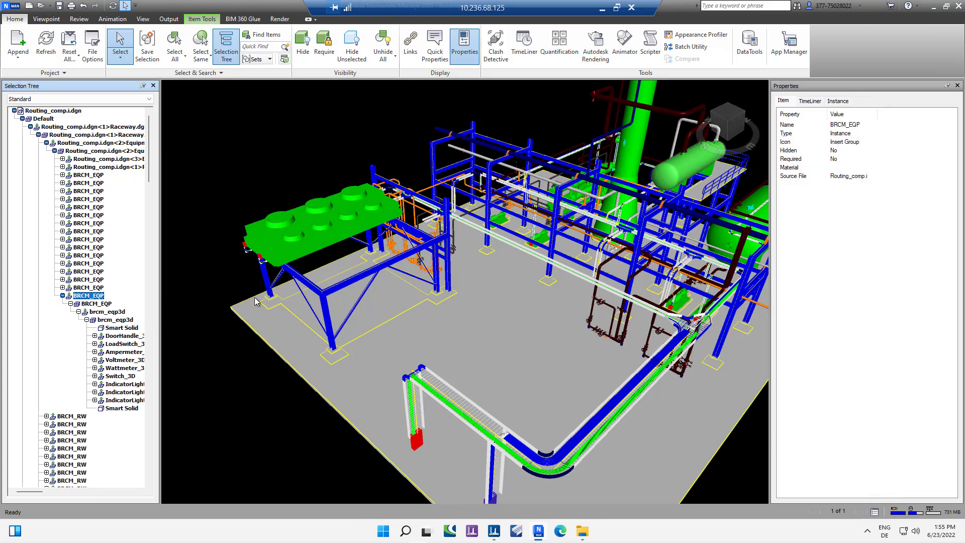
left_click(837, 101)
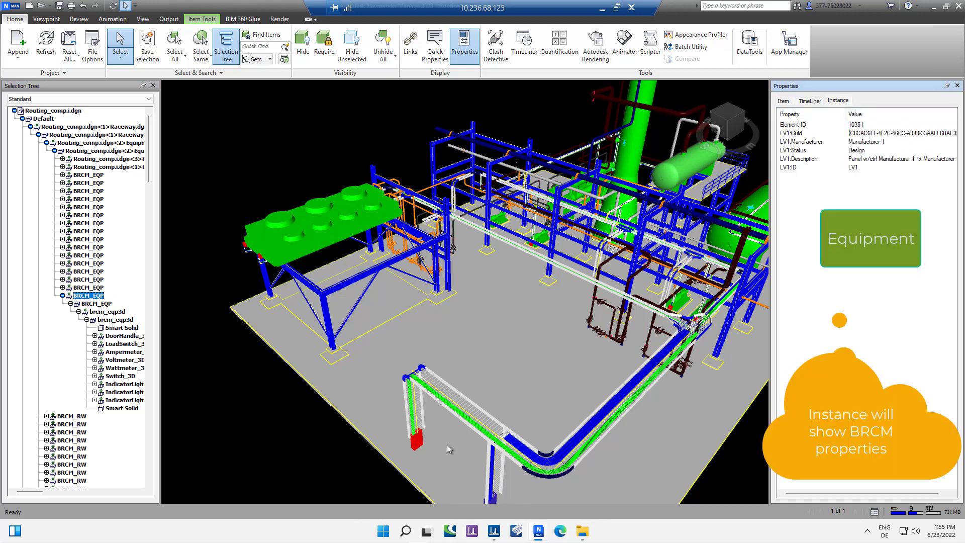
View the CTRL1 panel's BRCM instance data, then pick a Cooper cable ladder raceway section
left_click(114, 407)
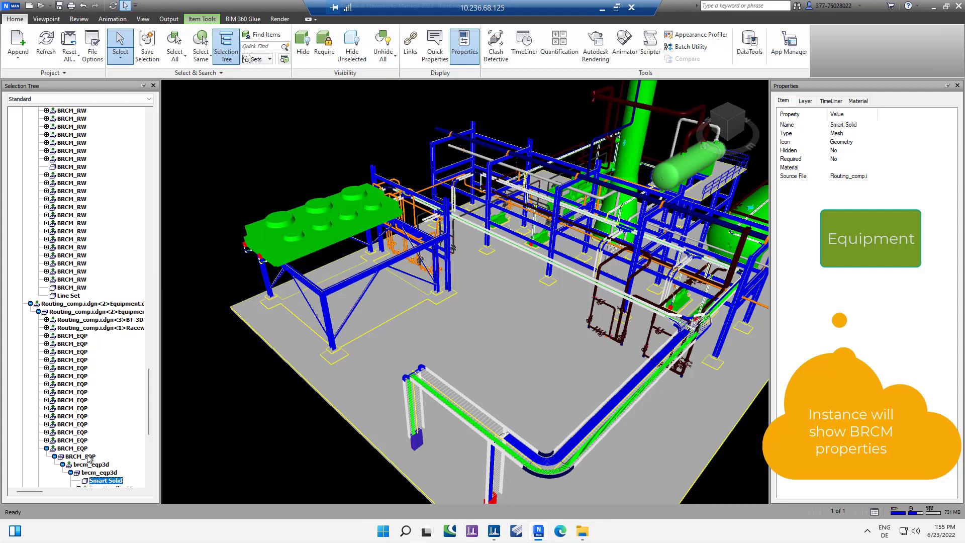
left_click(72, 449)
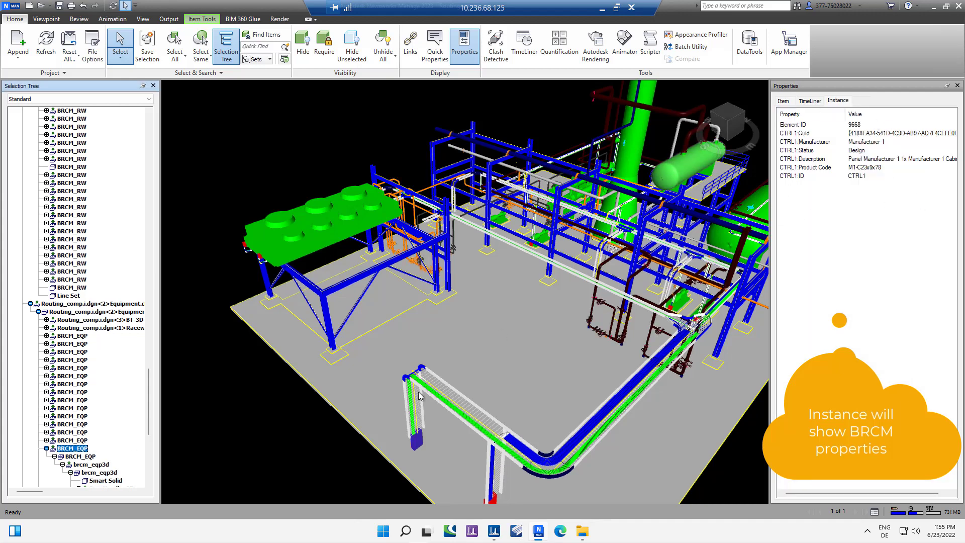
left_click(415, 400)
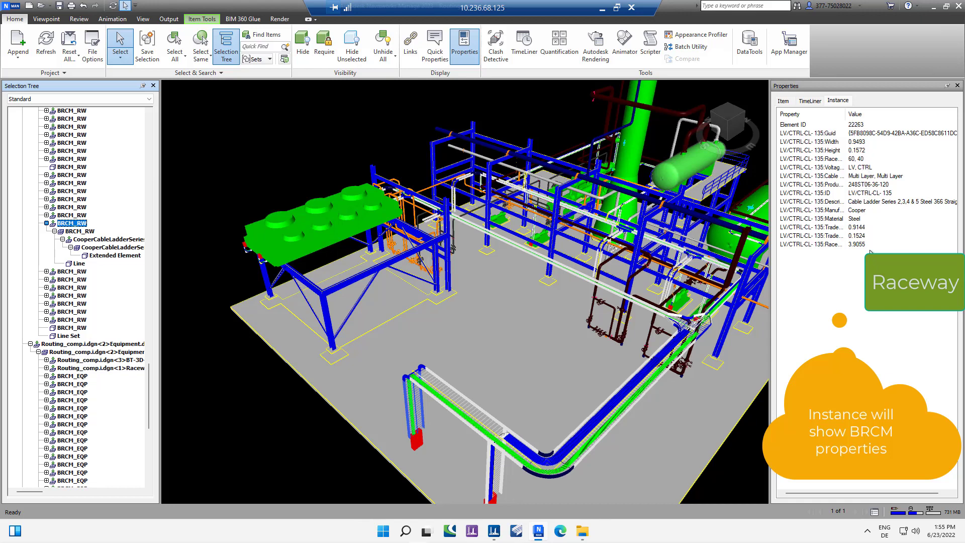
mouse_move(618, 427)
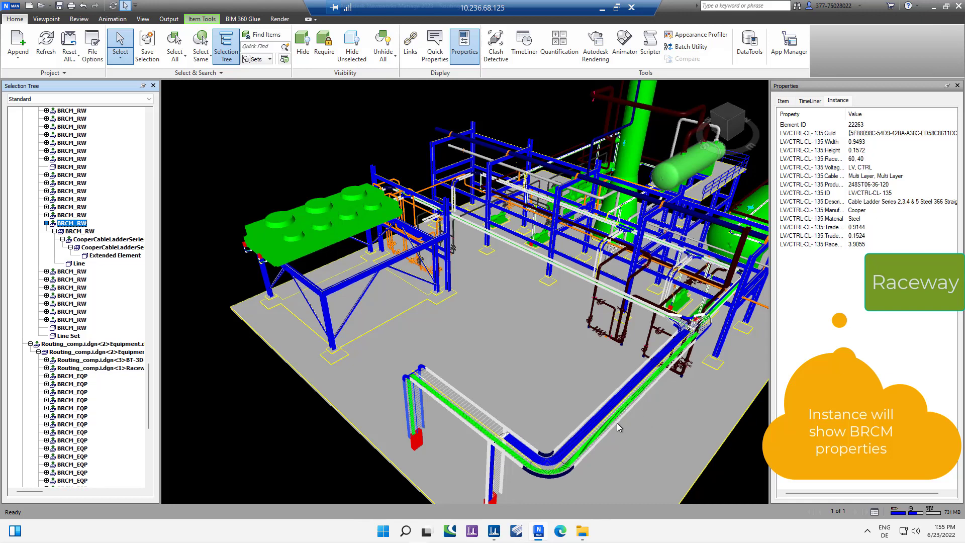
Select the neighbouring ladder section's BRCM_RW parent to show CTRL-CL-136 instance properties
left_click(115, 303)
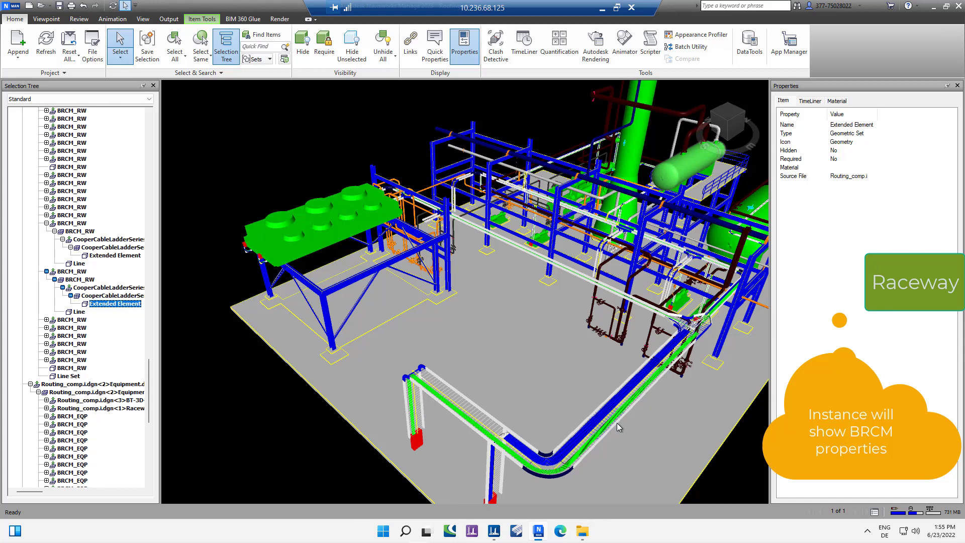
left_click(70, 271)
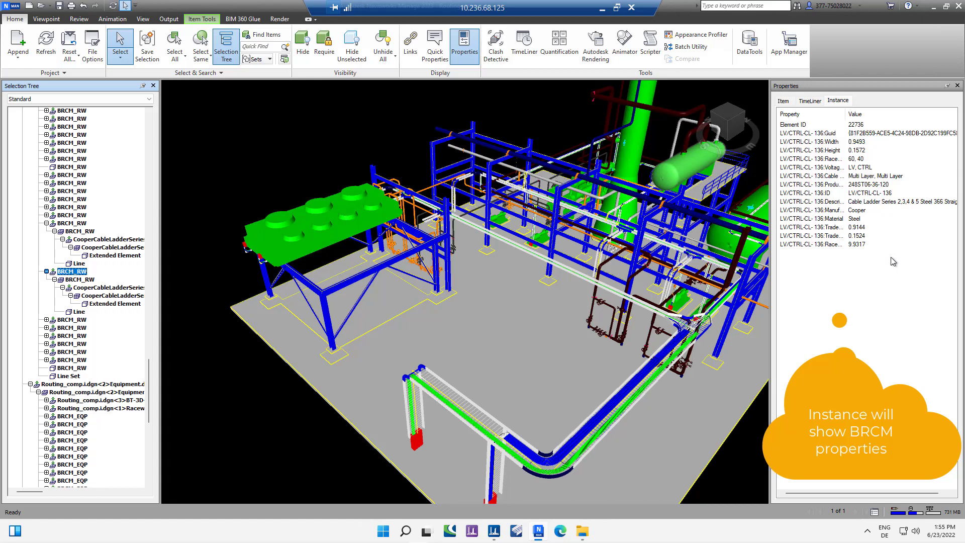
mouse_move(621, 417)
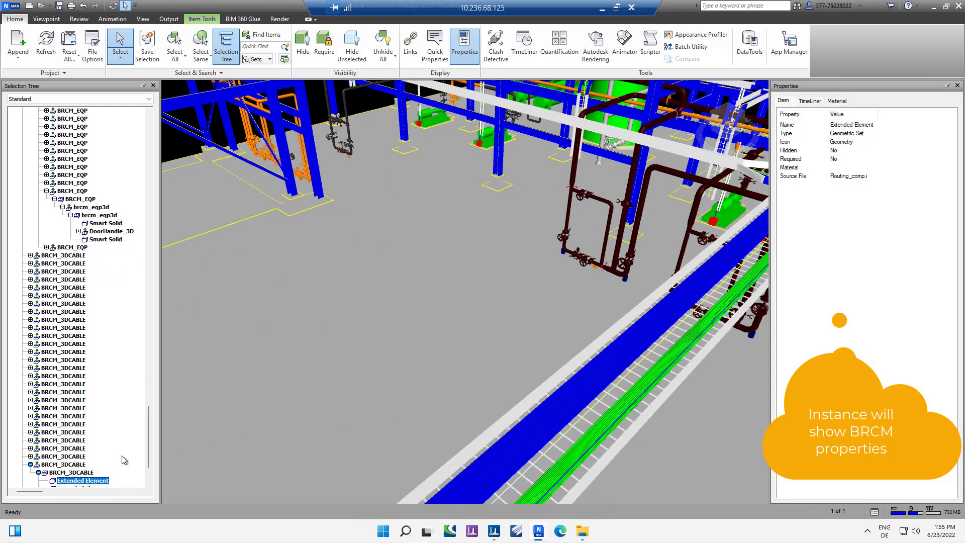
View BRCM instance properties of 3D cables C0013 and C0002 and isolate cable C0002
left_click(61, 463)
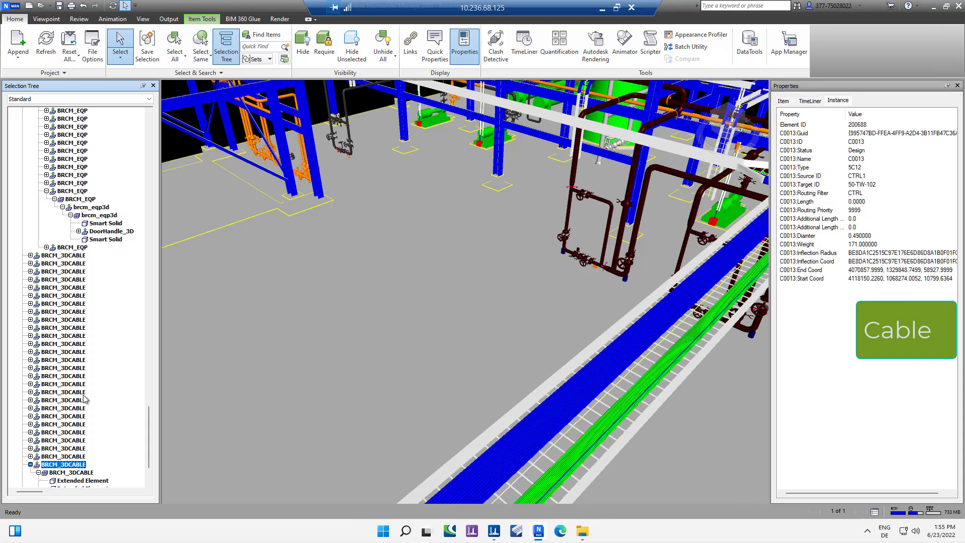
left_click(63, 376)
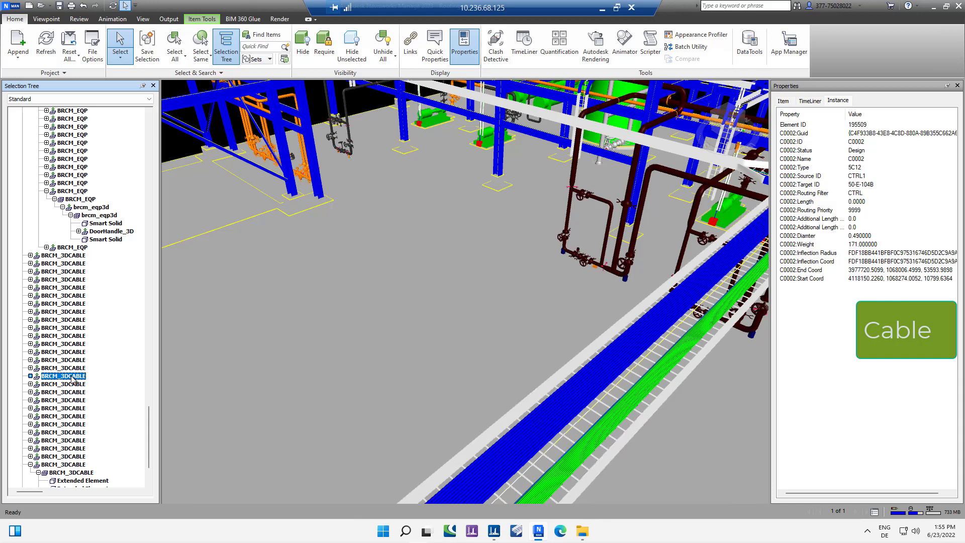
right_click(62, 375)
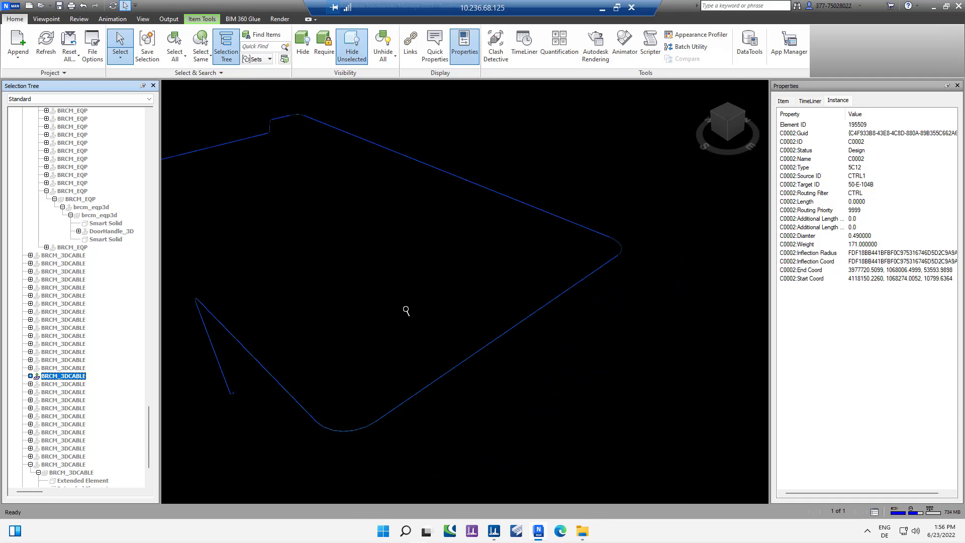
right_click(62, 376)
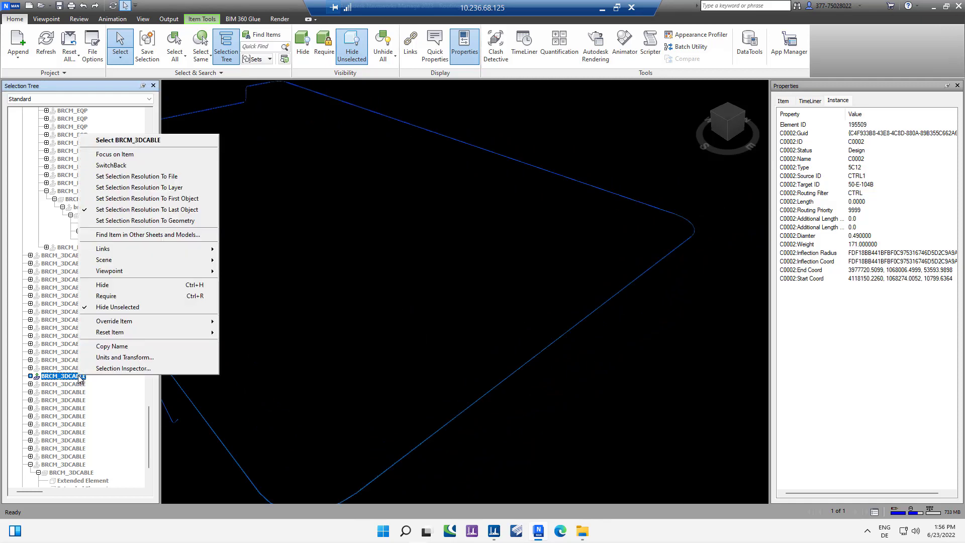
mouse_move(137, 307)
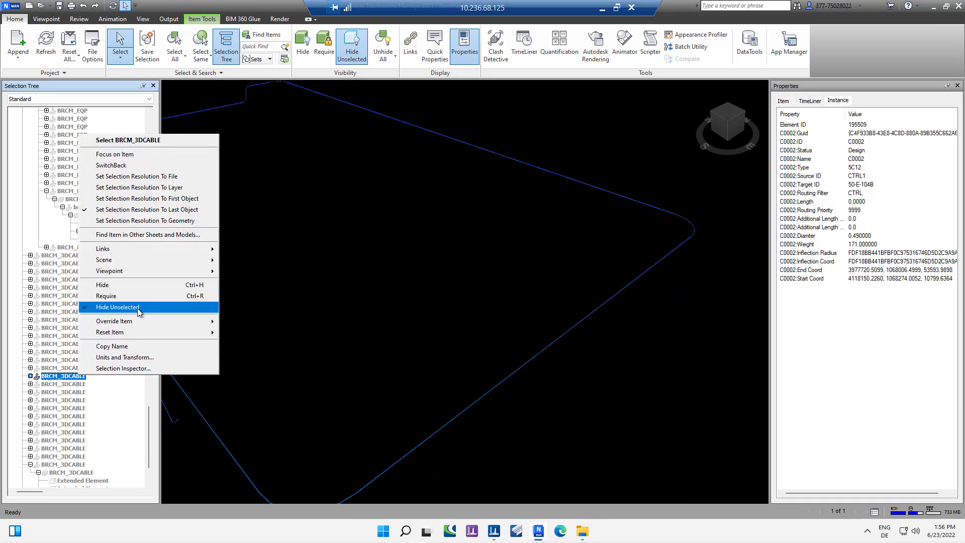
left_click(116, 308)
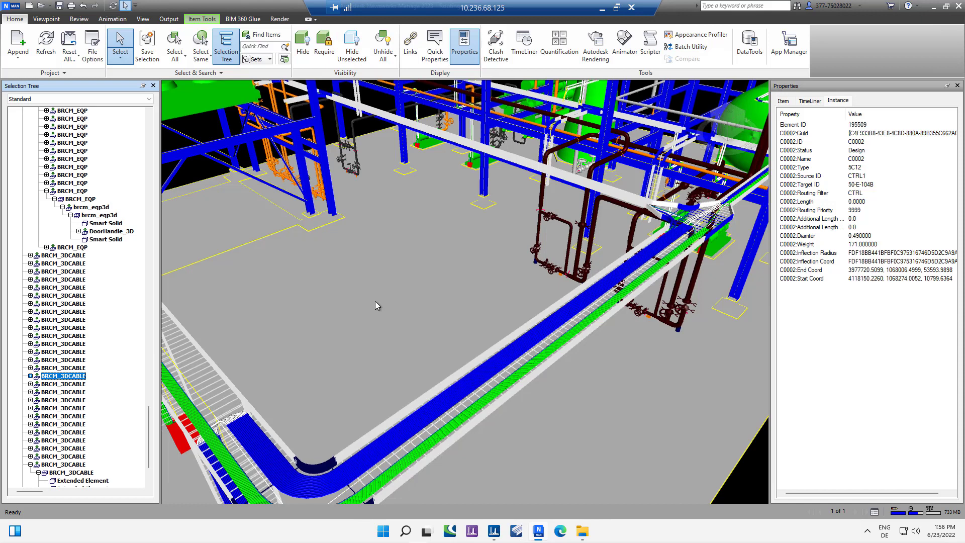